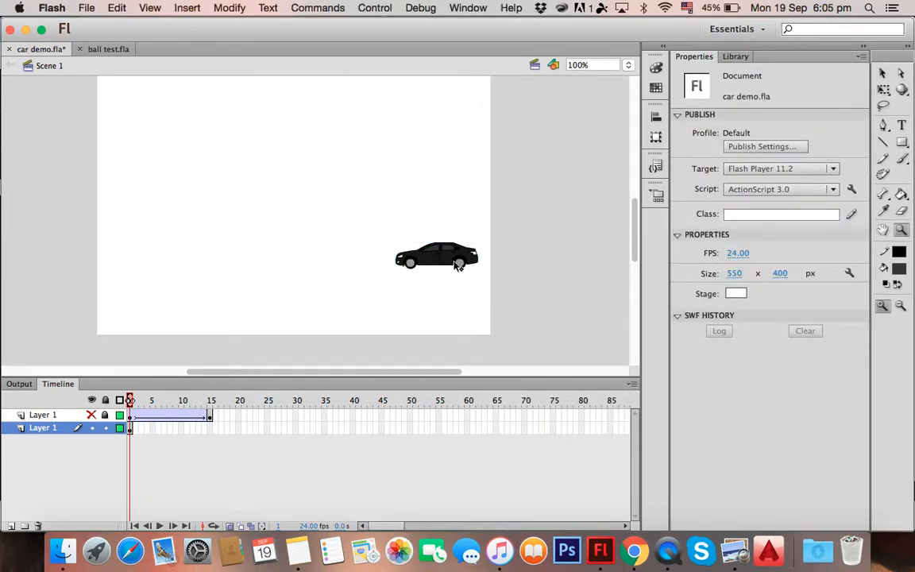
# Add keyframes at frames 2 and 3 nudging the car left, then select those frames for removal
pyautogui.click(437, 256)
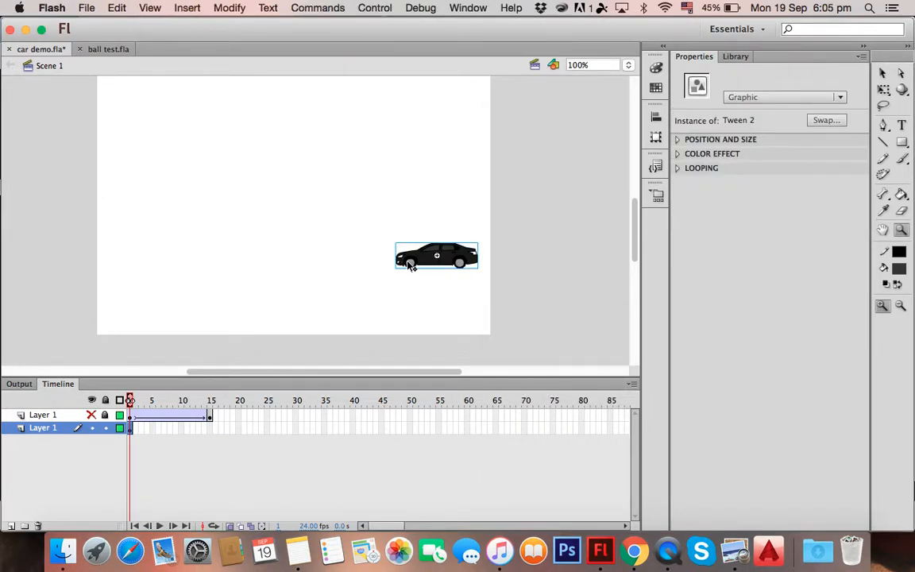
pyautogui.rightClick(131, 428)
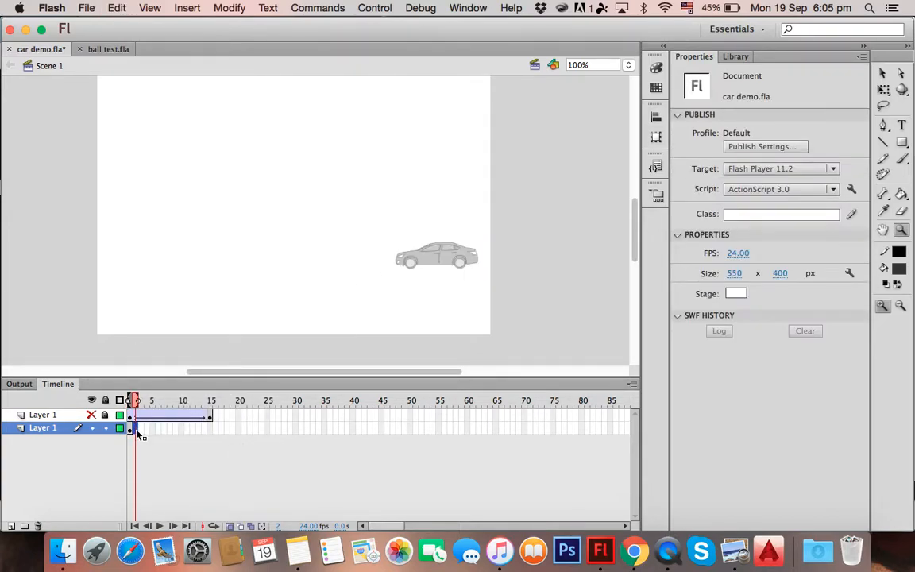
pyautogui.rightClick(139, 430)
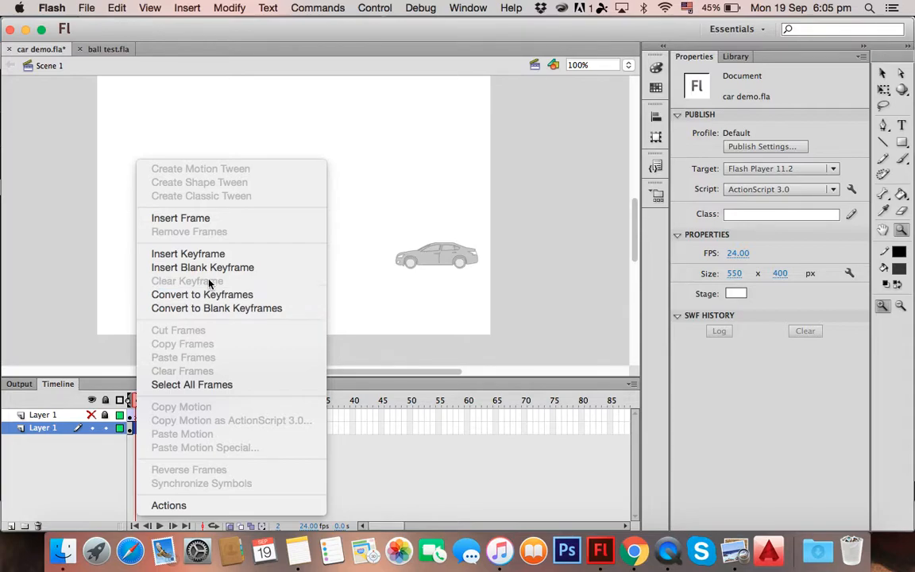
pyautogui.moveTo(451, 255)
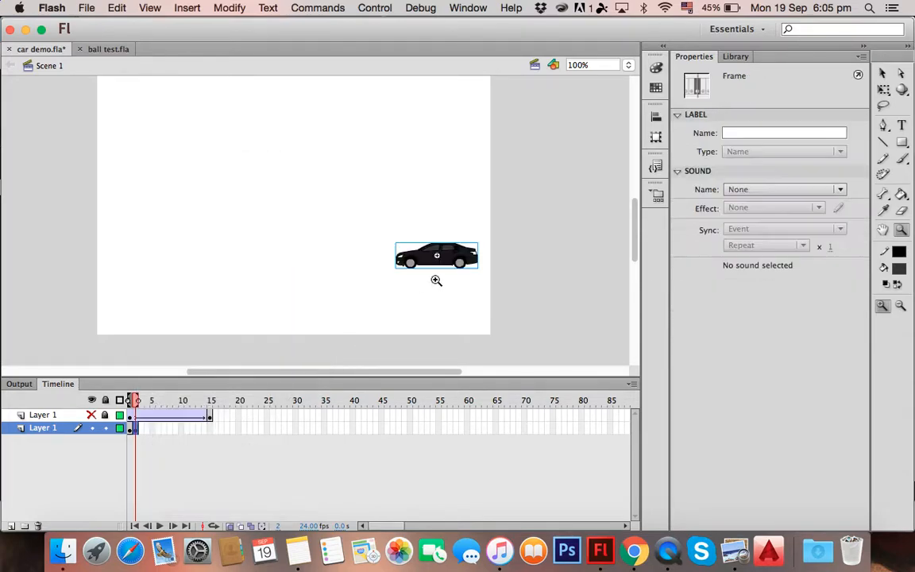
pyautogui.click(436, 256)
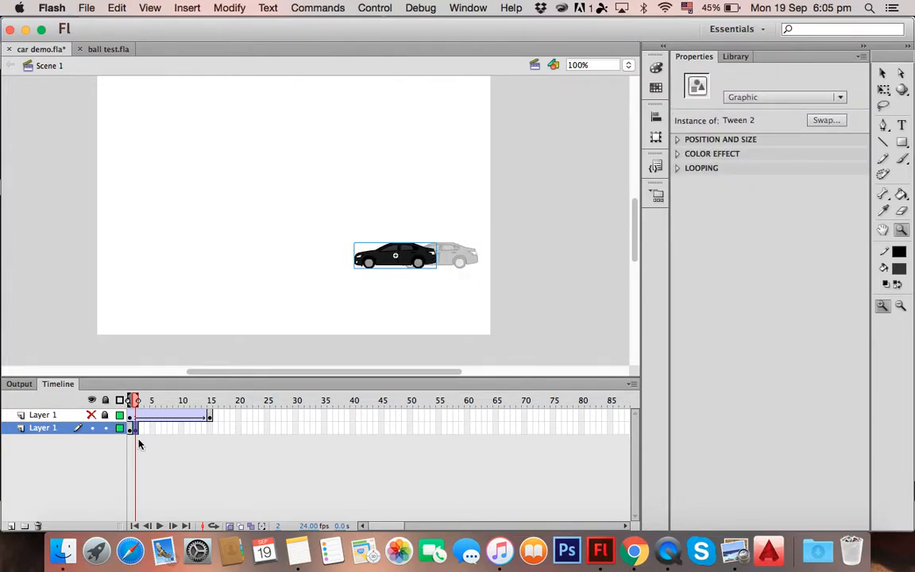
pyautogui.rightClick(133, 427)
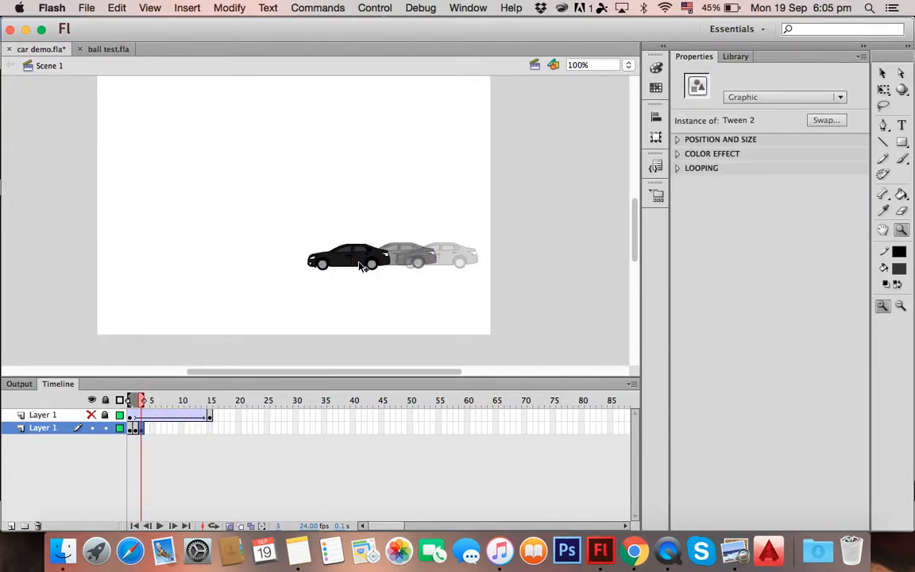
pyautogui.click(130, 400)
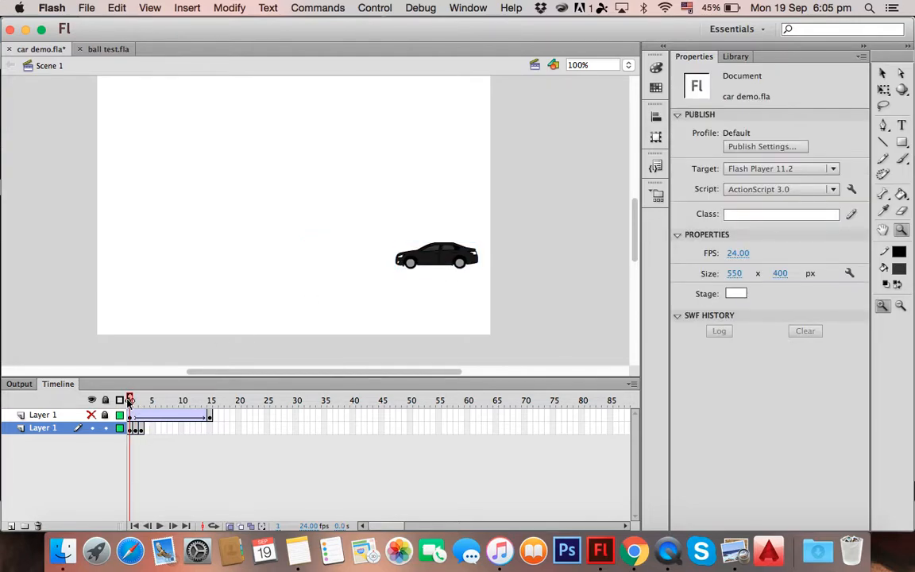
pyautogui.moveTo(130, 400); pyautogui.dragTo(194, 399)
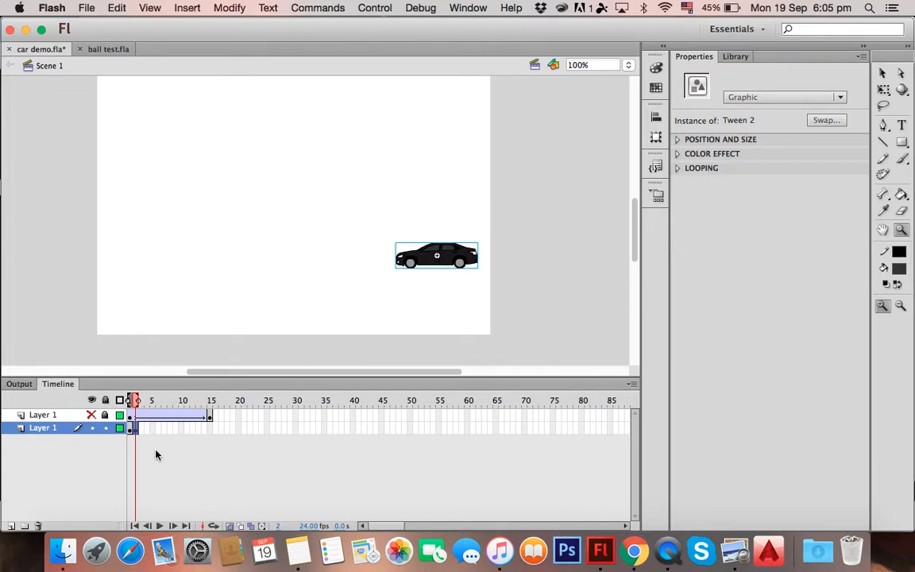
# Select the first frame of the car's layer
pyautogui.click(129, 427)
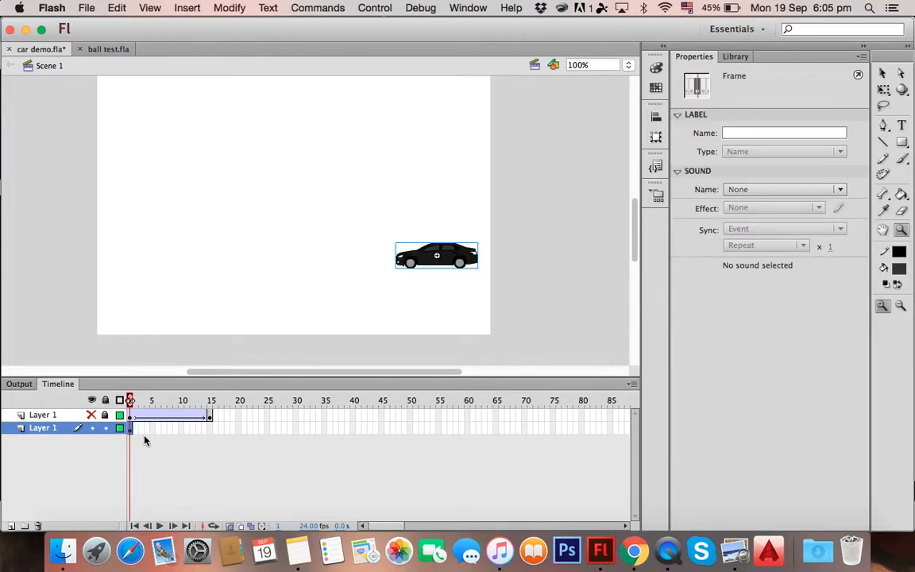
pyautogui.moveTo(196, 432)
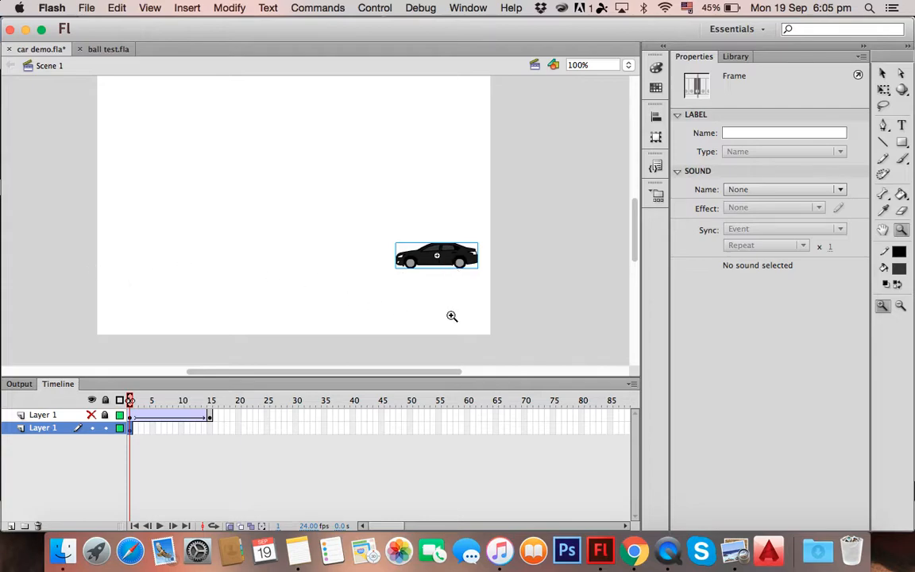
pyautogui.moveTo(472, 250)
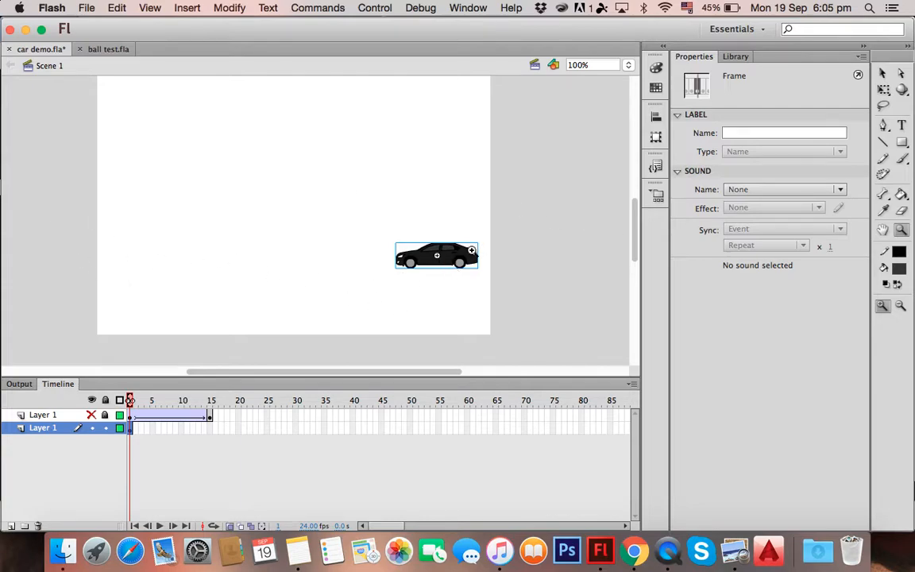
pyautogui.moveTo(206, 435)
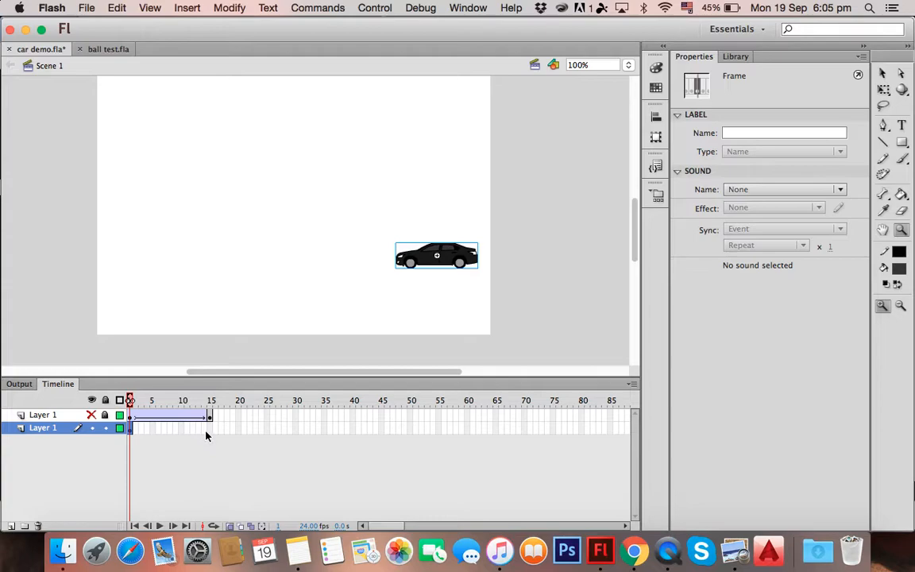
pyautogui.moveTo(213, 436)
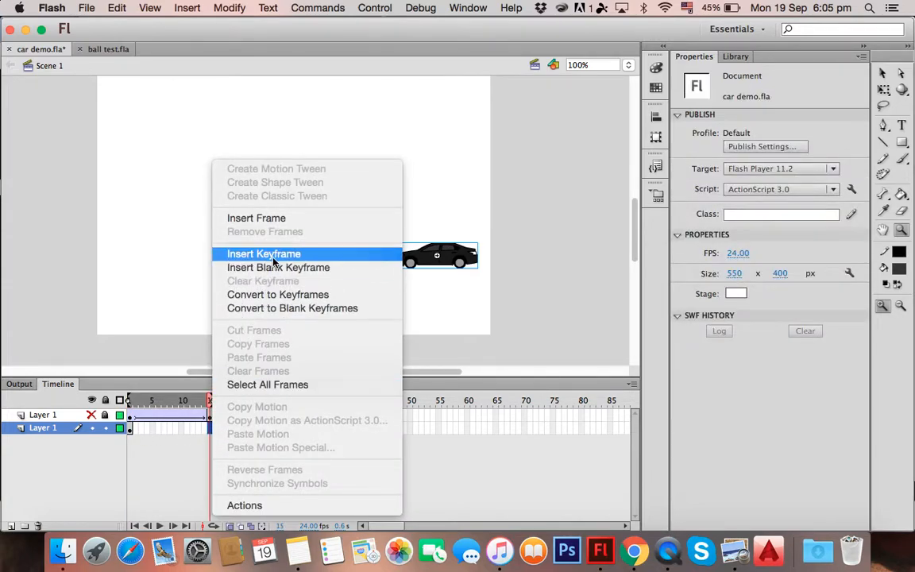
# Insert a keyframe at frame 15 with the car moved to the stage's left edge
pyautogui.click(263, 253)
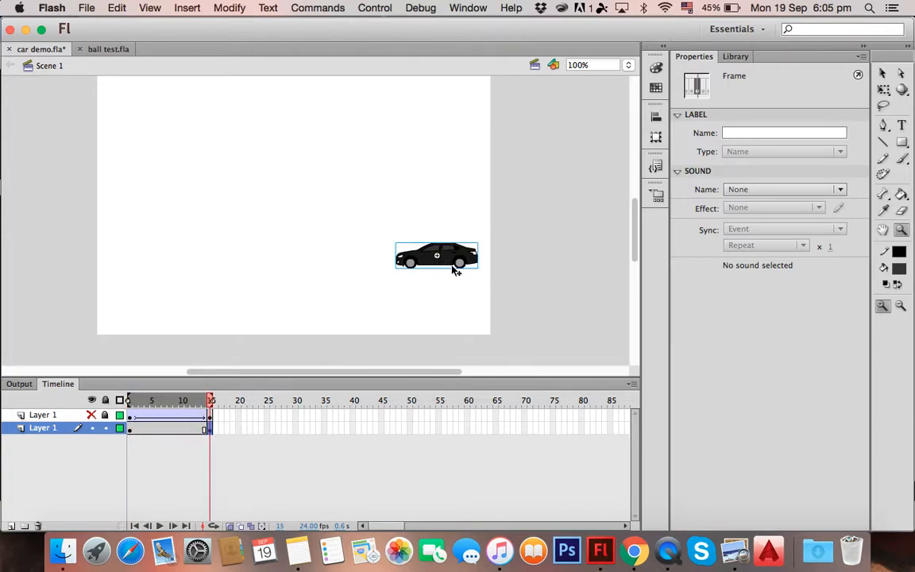
pyautogui.click(437, 256)
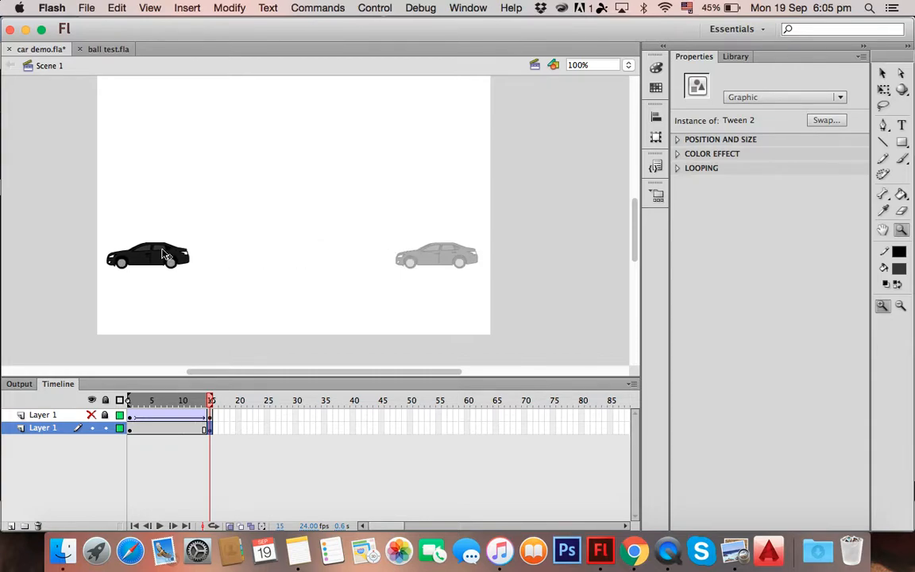
pyautogui.click(151, 256)
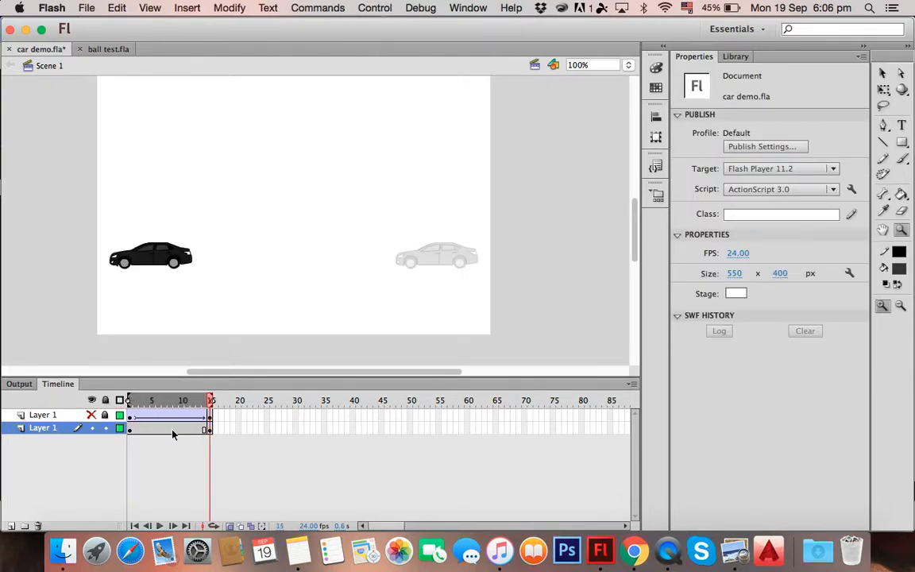
# Create a classic tween spanning frames 1–15 so the car slides leftward
pyautogui.rightClick(174, 435)
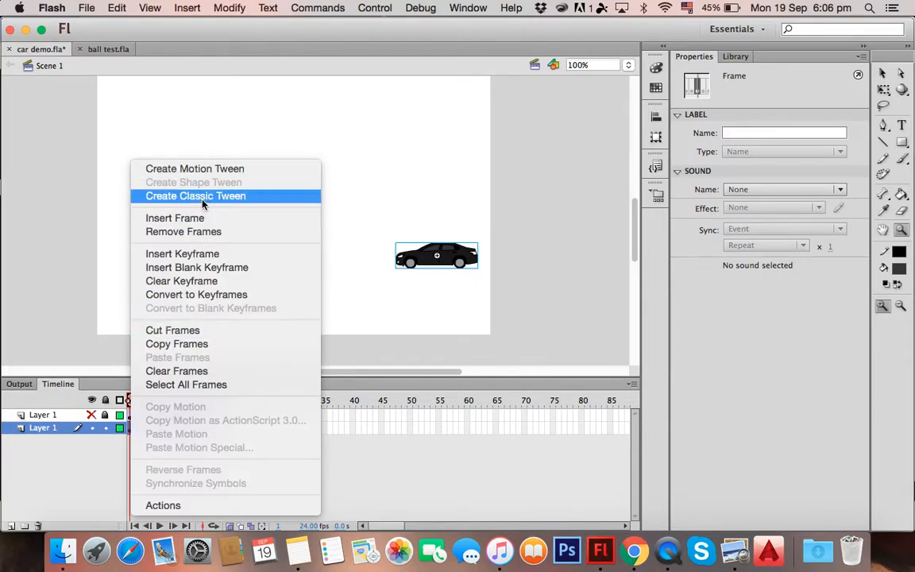
pyautogui.click(195, 196)
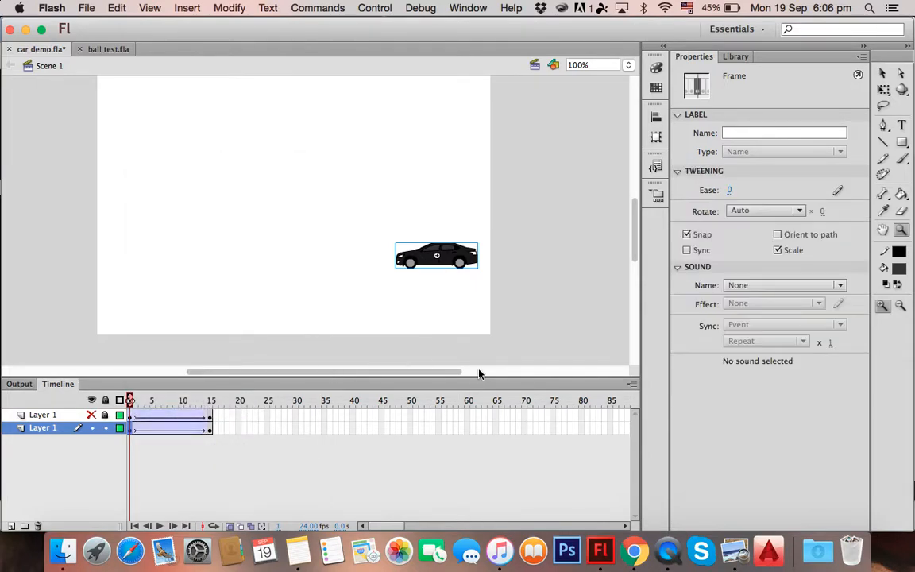
pyautogui.moveTo(657, 195)
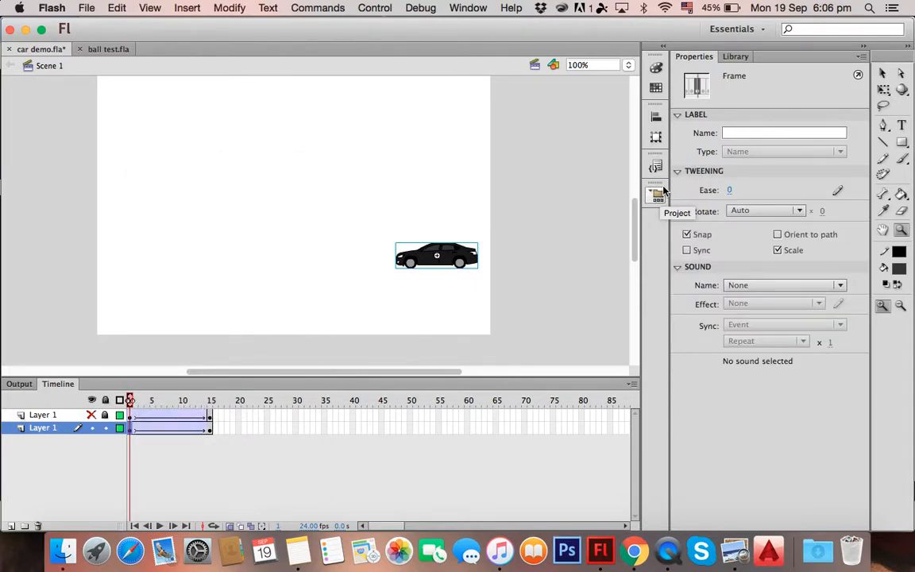
pyautogui.moveTo(639, 189)
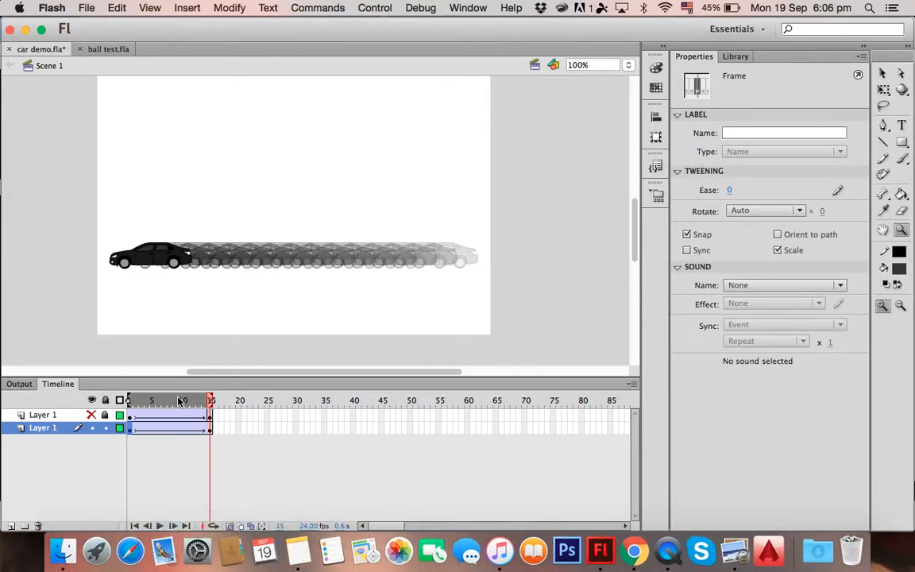
pyautogui.moveTo(307, 279)
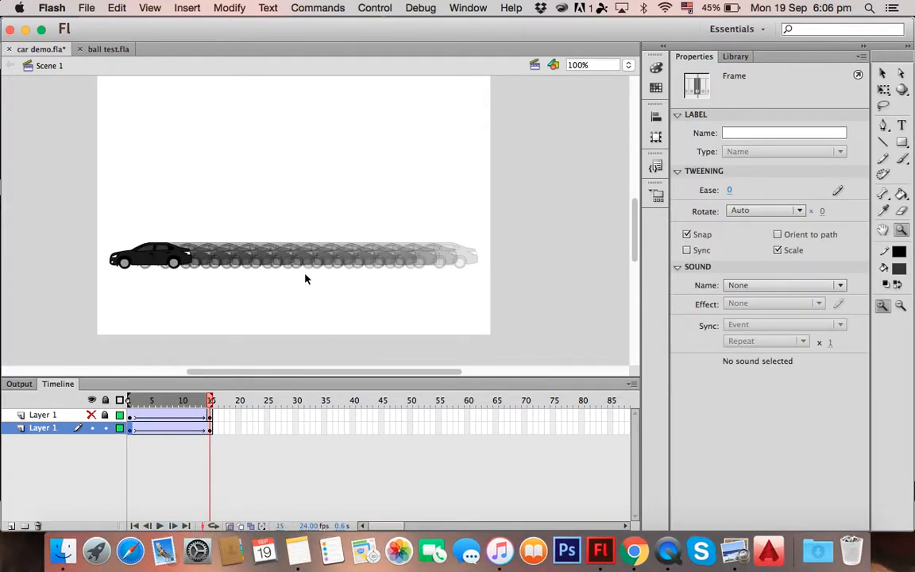
pyautogui.click(151, 255)
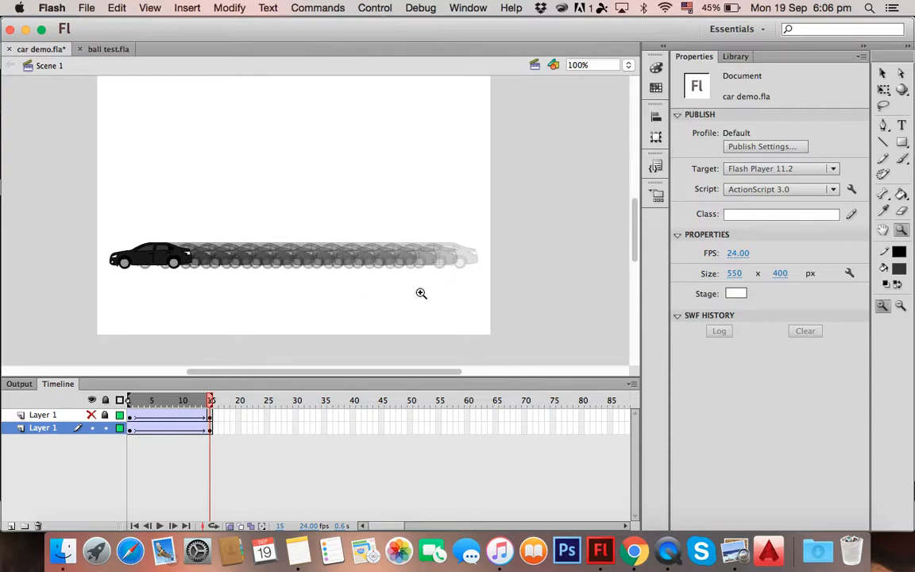
pyautogui.moveTo(285, 282)
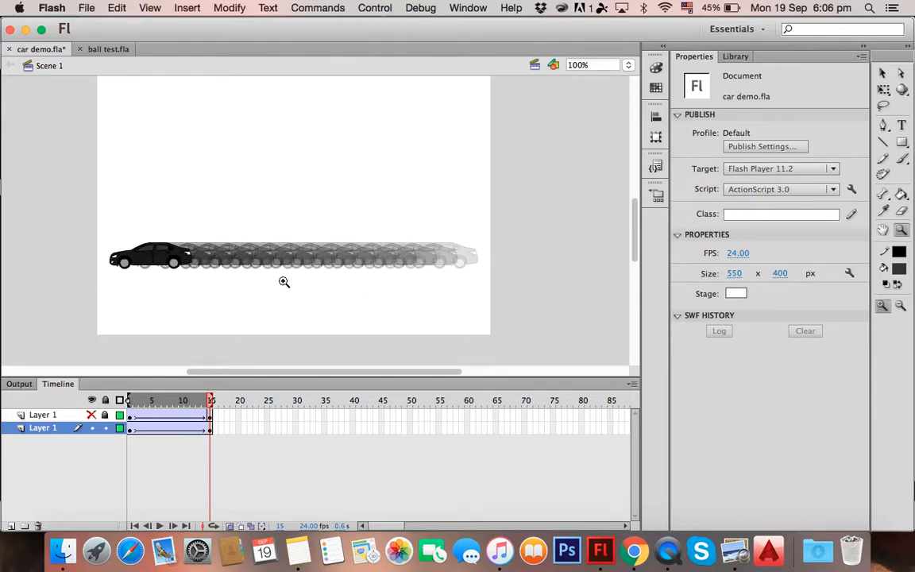
# Select a frame inside the car tween to show its Tweening properties with ease 0
pyautogui.click(135, 400)
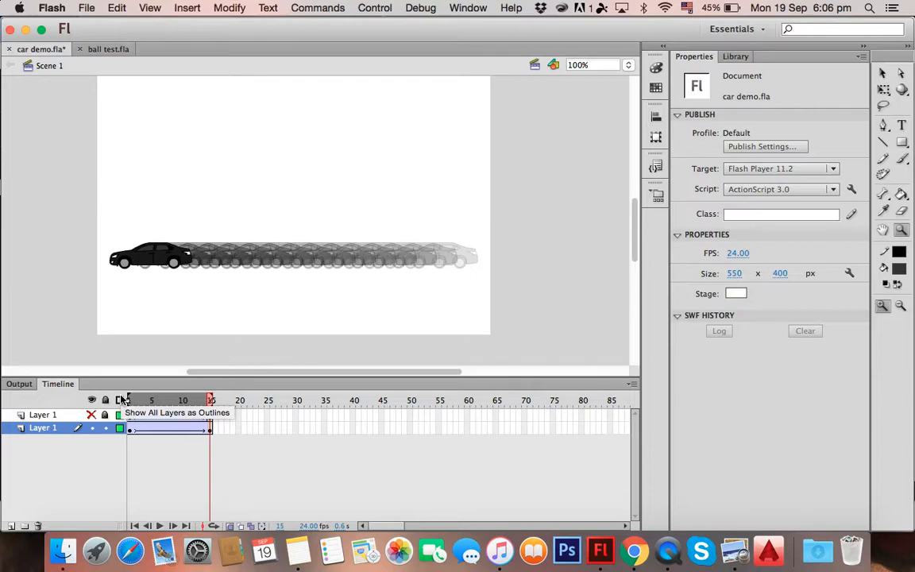
pyautogui.click(119, 399)
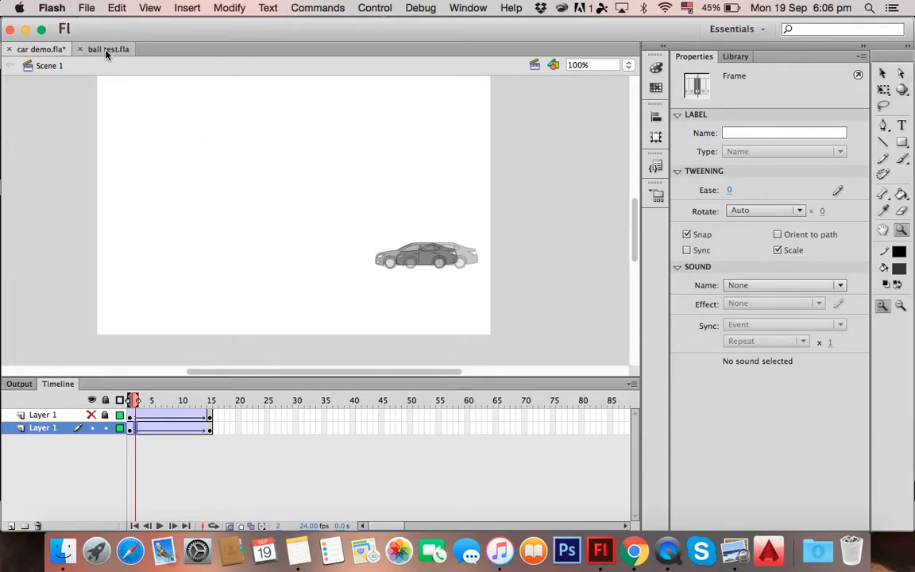
# Step through the bouncing ball frames in ball test.fla, then close it to raise the save prompt
pyautogui.click(108, 49)
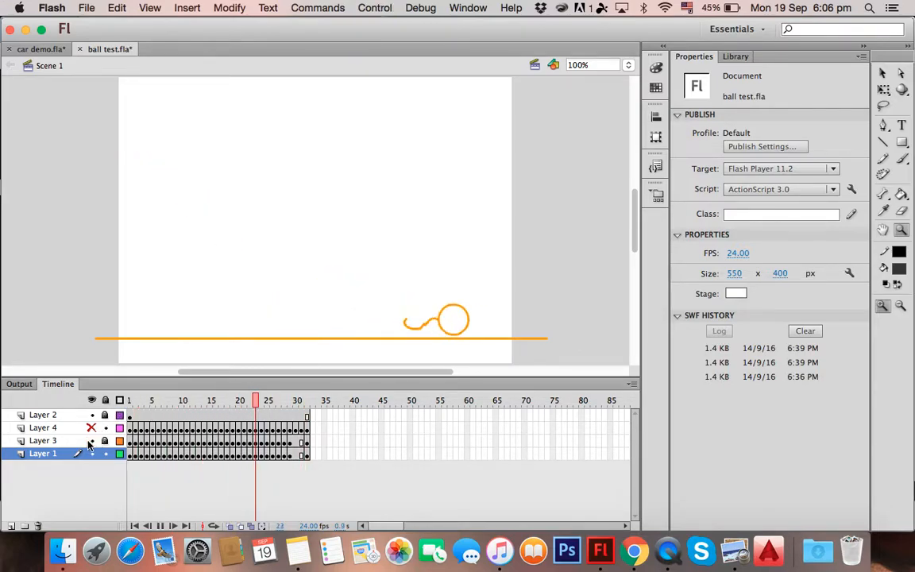
pyautogui.click(130, 400)
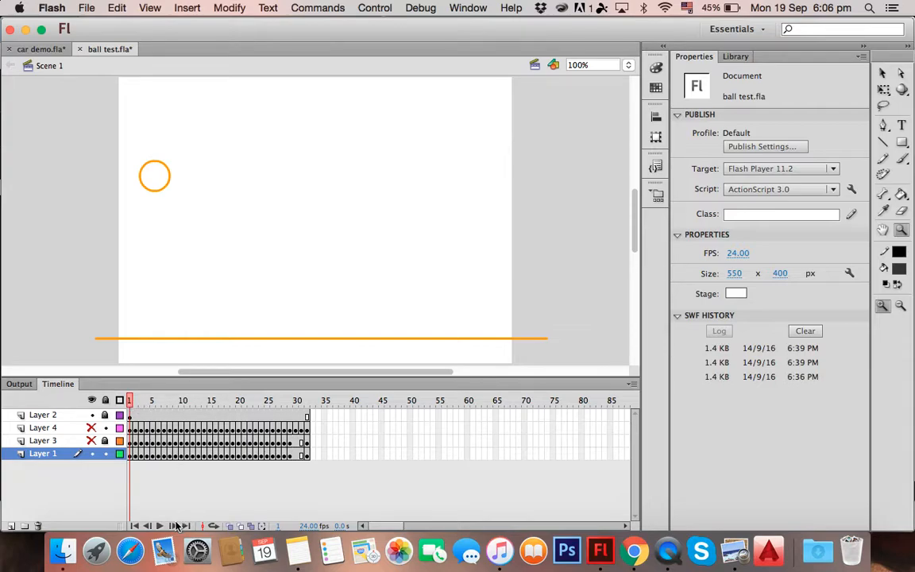
pyautogui.click(169, 400)
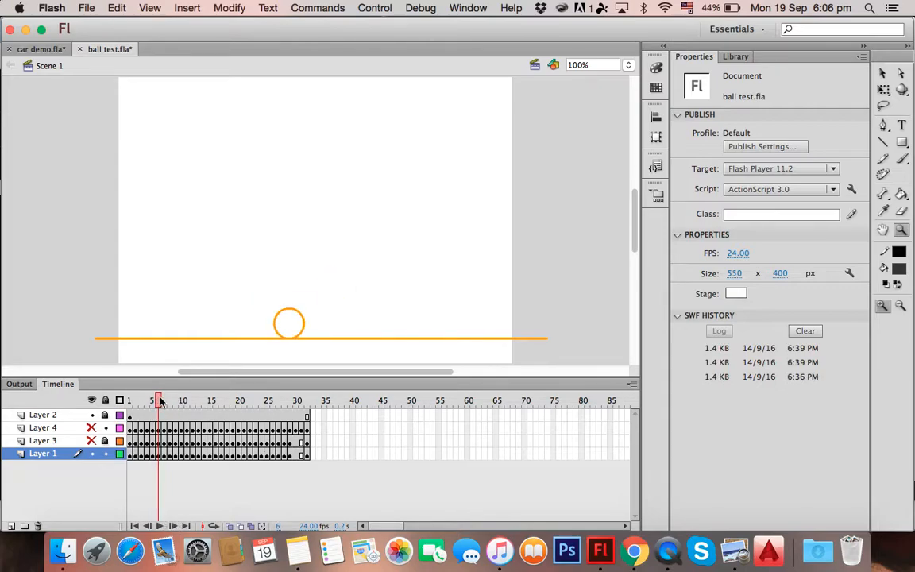
pyautogui.click(160, 525)
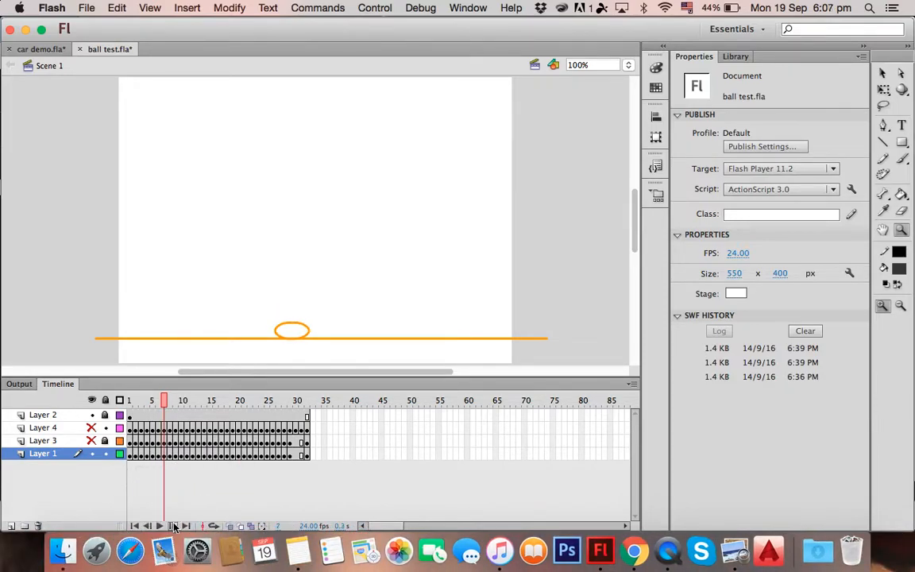
pyautogui.click(159, 525)
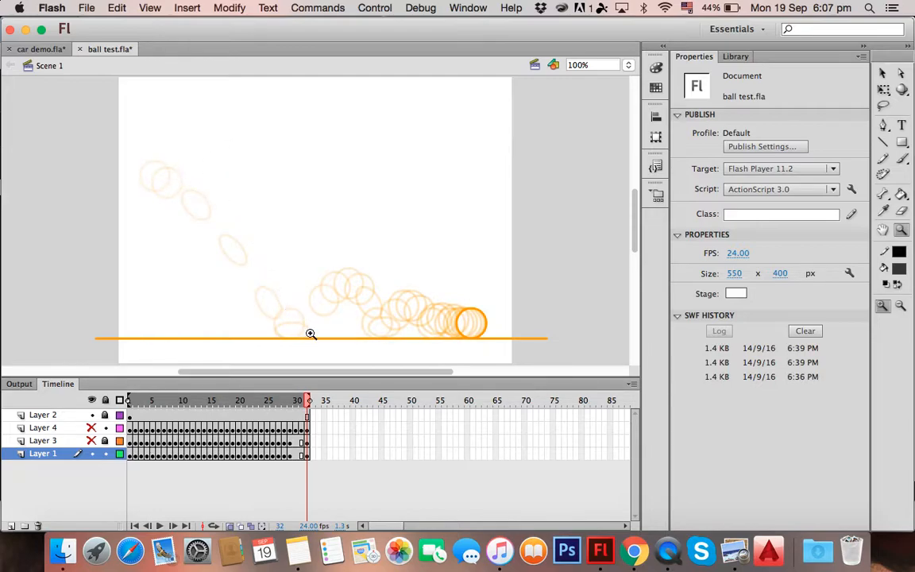
pyautogui.moveTo(363, 287)
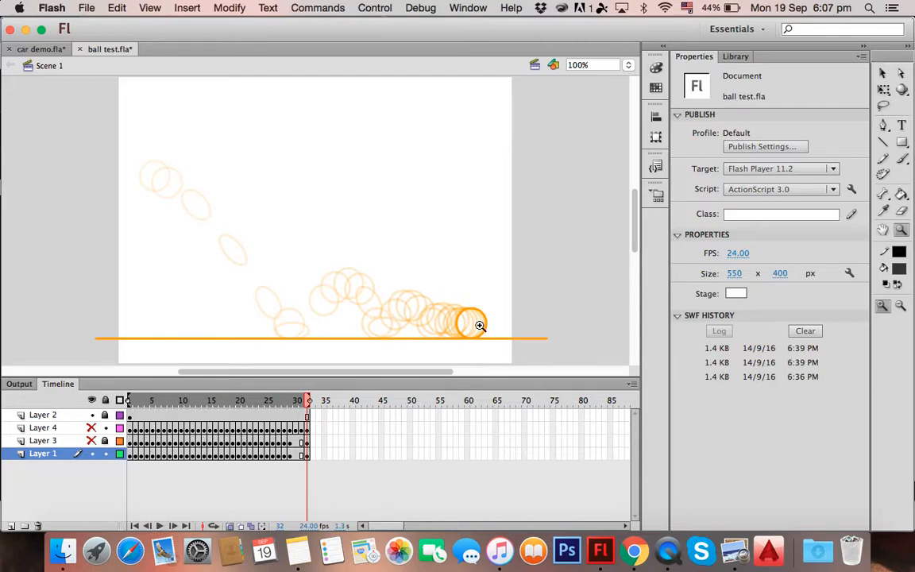
pyautogui.click(159, 525)
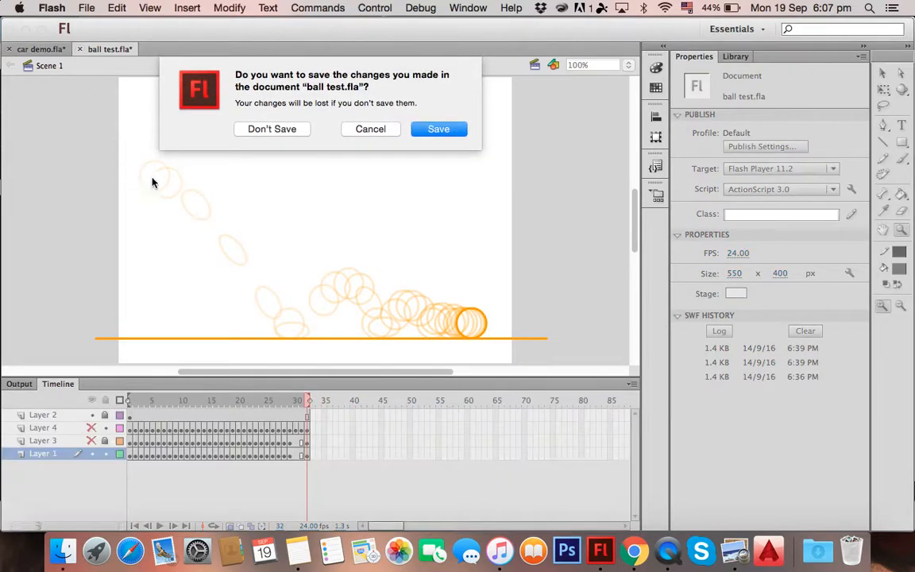
# Close ball test without saving and set the car tween's Ease to -100
pyautogui.click(271, 129)
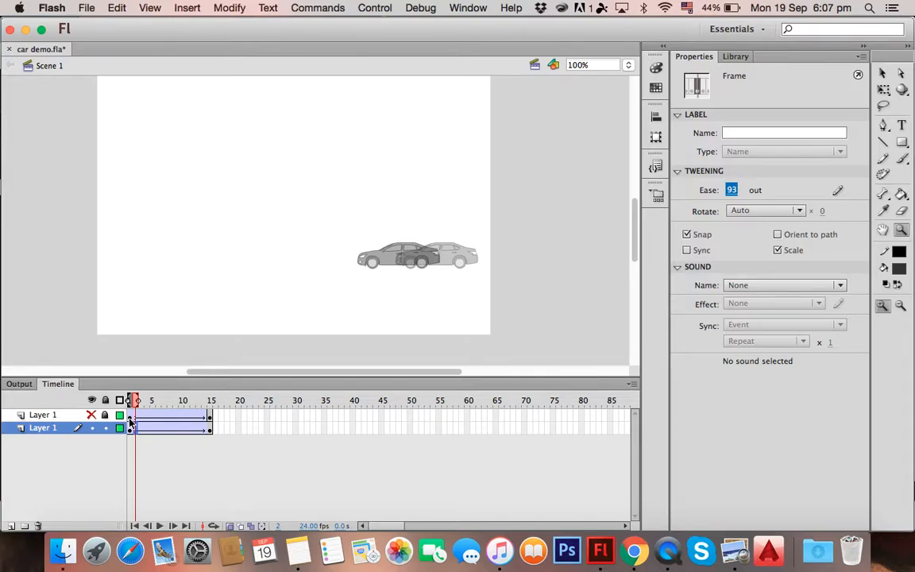
pyautogui.moveTo(135, 399); pyautogui.dragTo(211, 400)
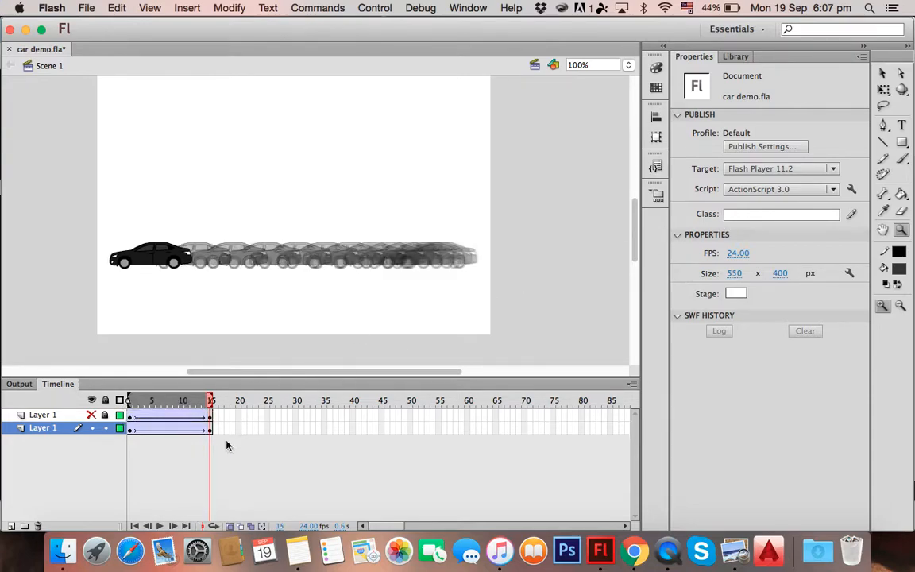
pyautogui.click(181, 416)
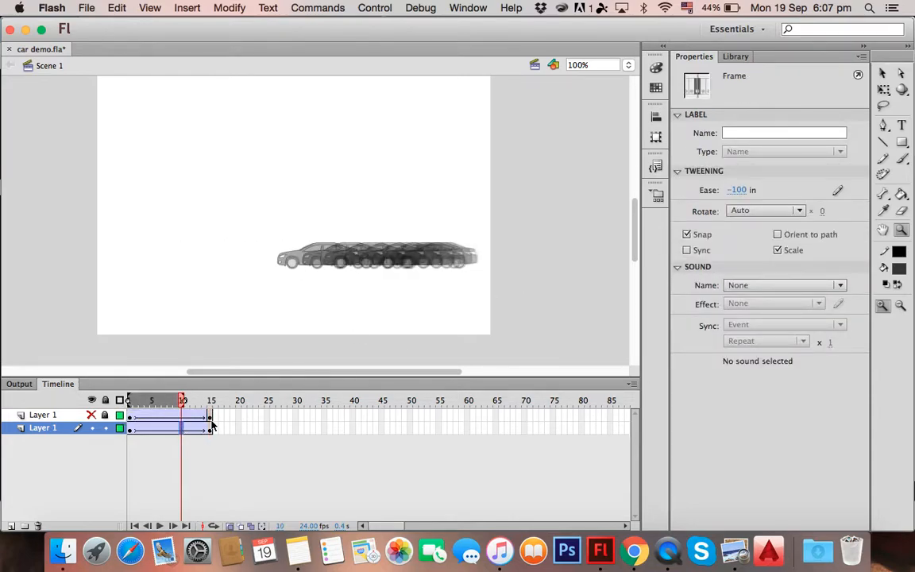
pyautogui.tripleClick(736, 190)
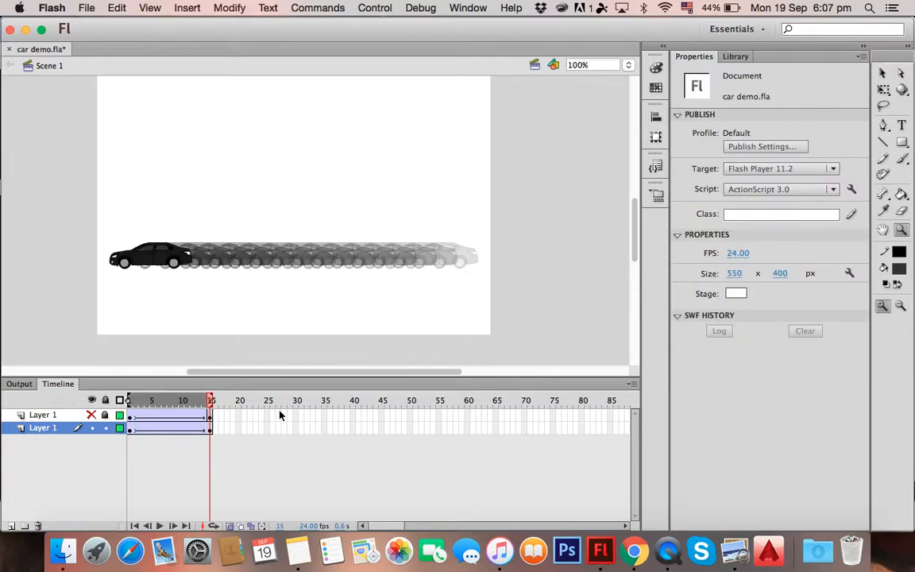
pyautogui.moveTo(129, 507)
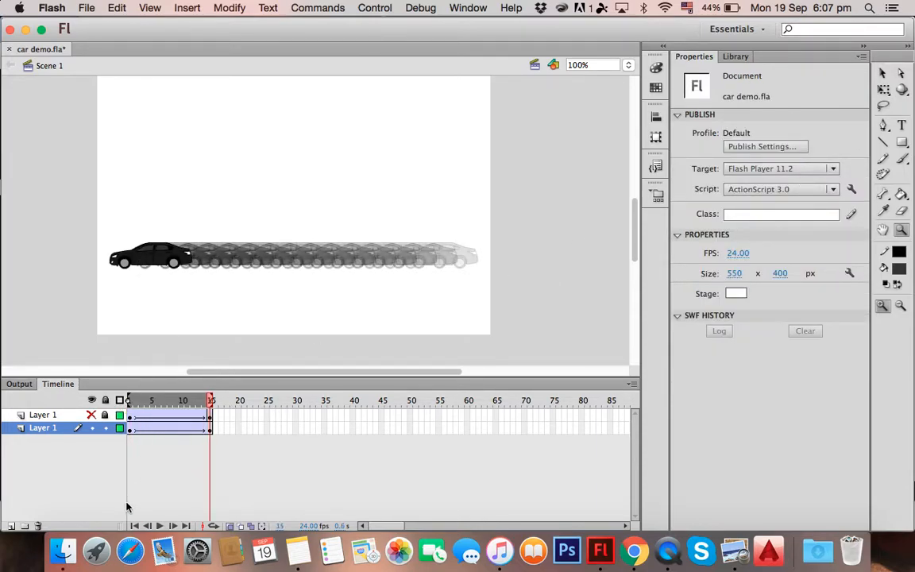
# Drag the Custom Ease In / Ease Out handles into a slow-start, slow-finish S-curve
pyautogui.click(164, 400)
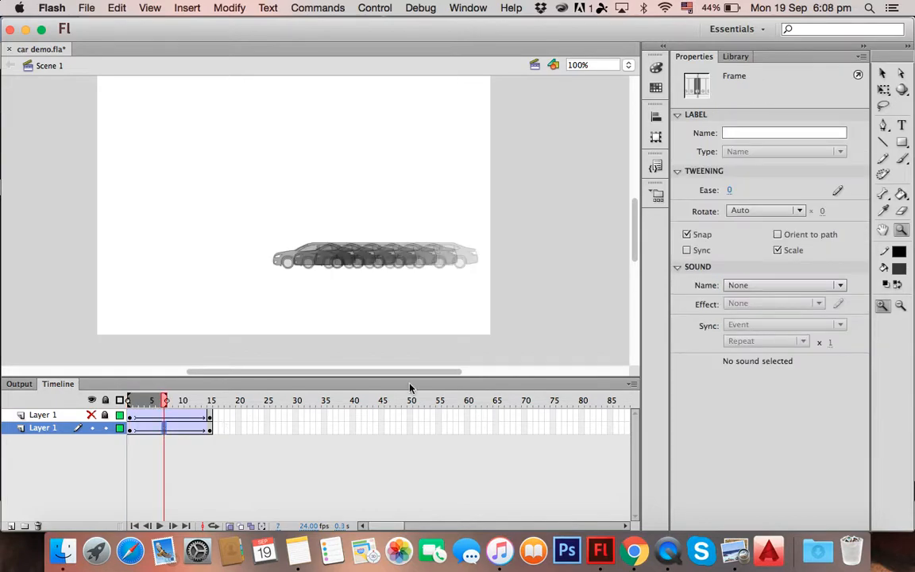
pyautogui.moveTo(838, 191)
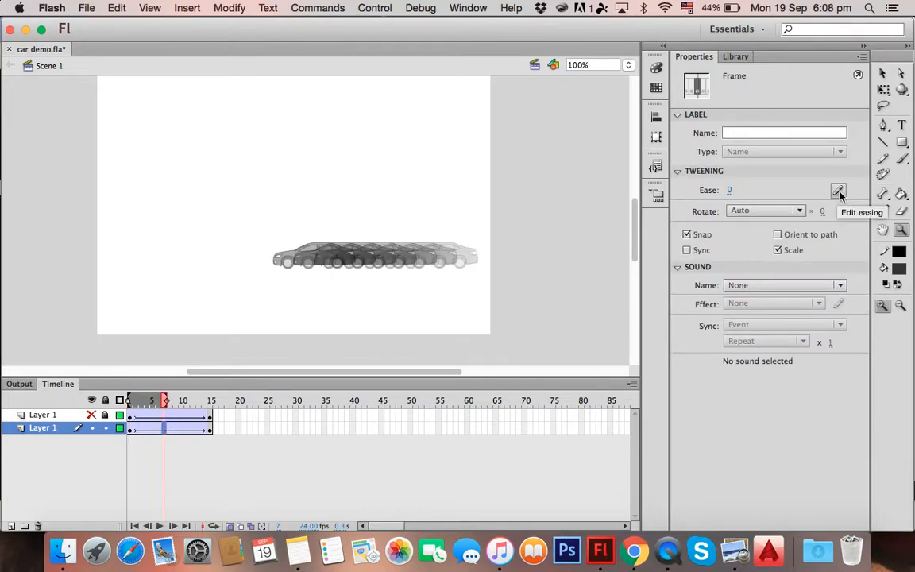
pyautogui.click(838, 191)
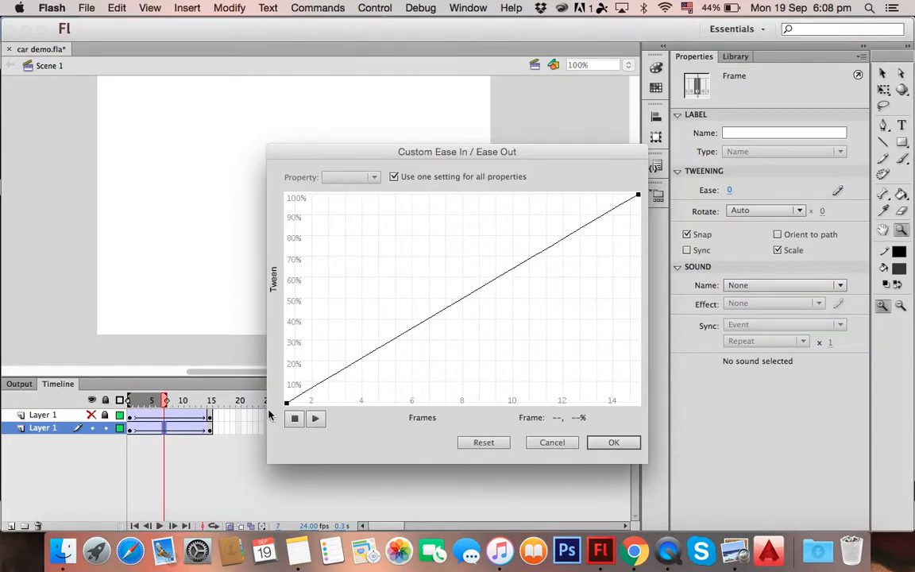
pyautogui.moveTo(303, 387)
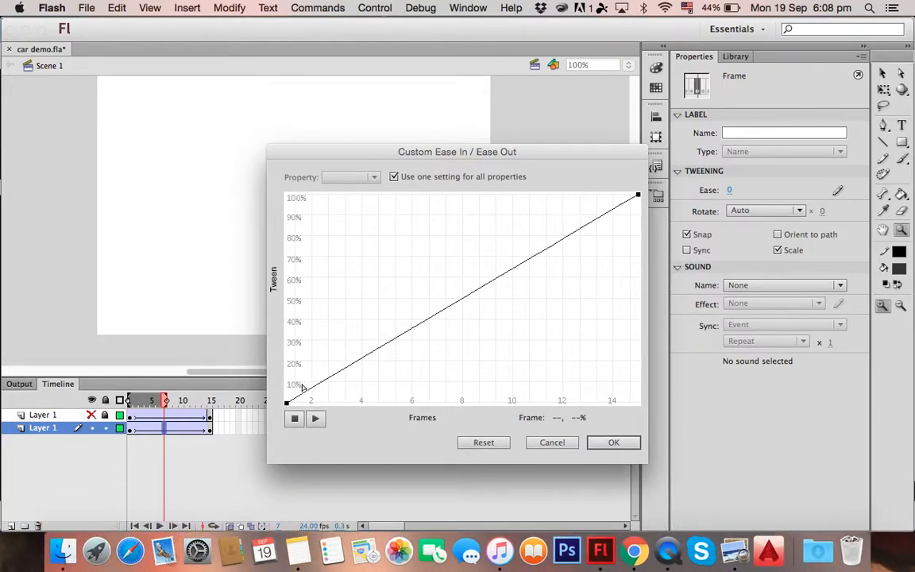
pyautogui.moveTo(407, 336)
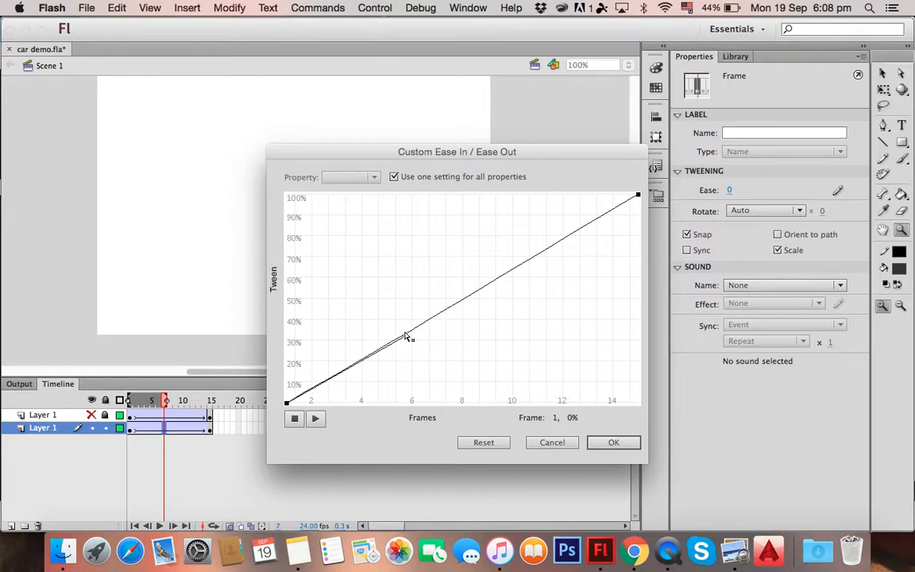
pyautogui.moveTo(409, 338); pyautogui.dragTo(418, 405)
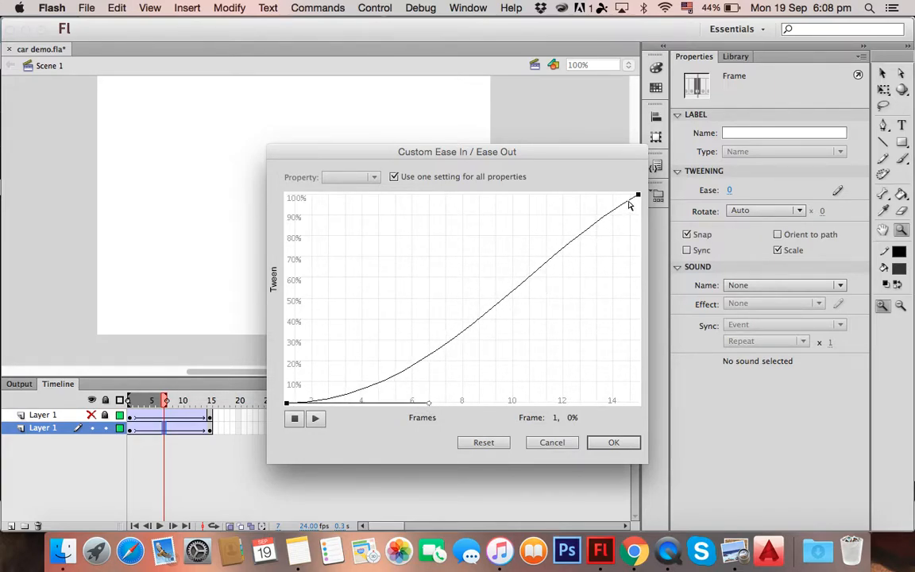
pyautogui.moveTo(635, 194); pyautogui.dragTo(509, 196)
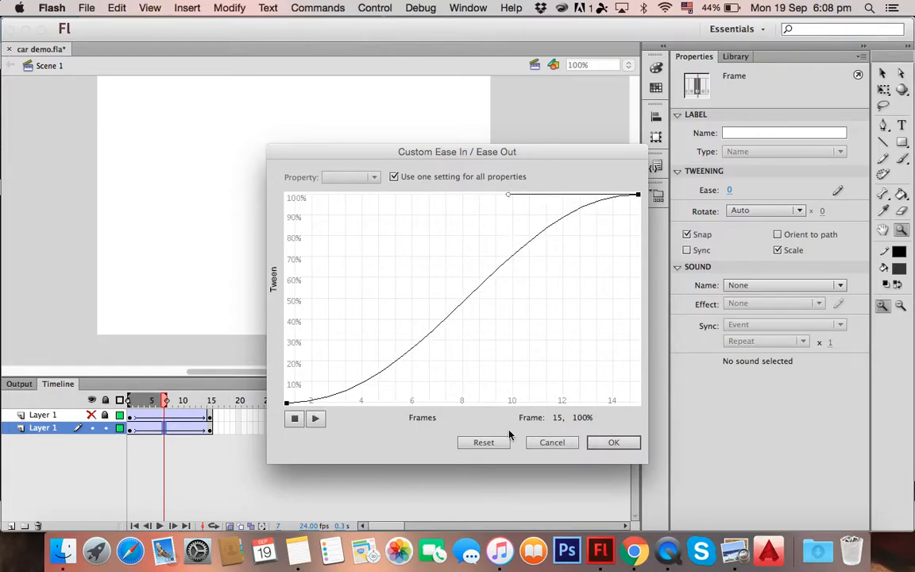
pyautogui.click(613, 442)
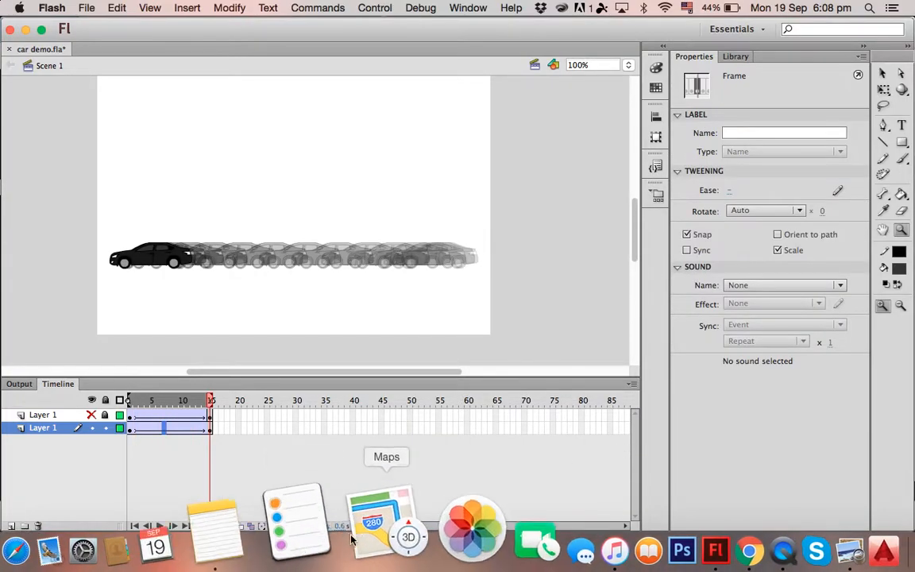
# Reopen the tween's custom ease editor and apply a steeper curve with a long slow start
pyautogui.click(213, 526)
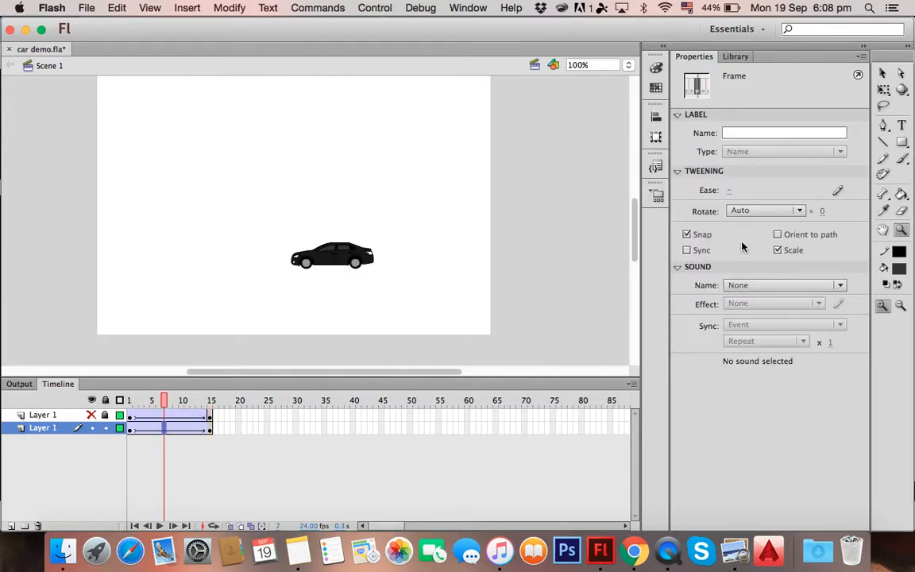
pyautogui.click(838, 190)
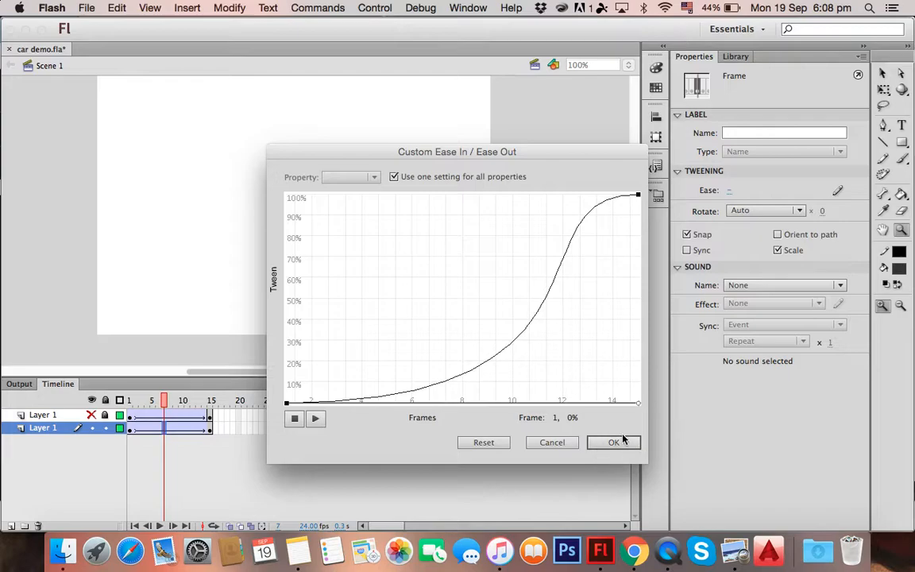
pyautogui.click(614, 443)
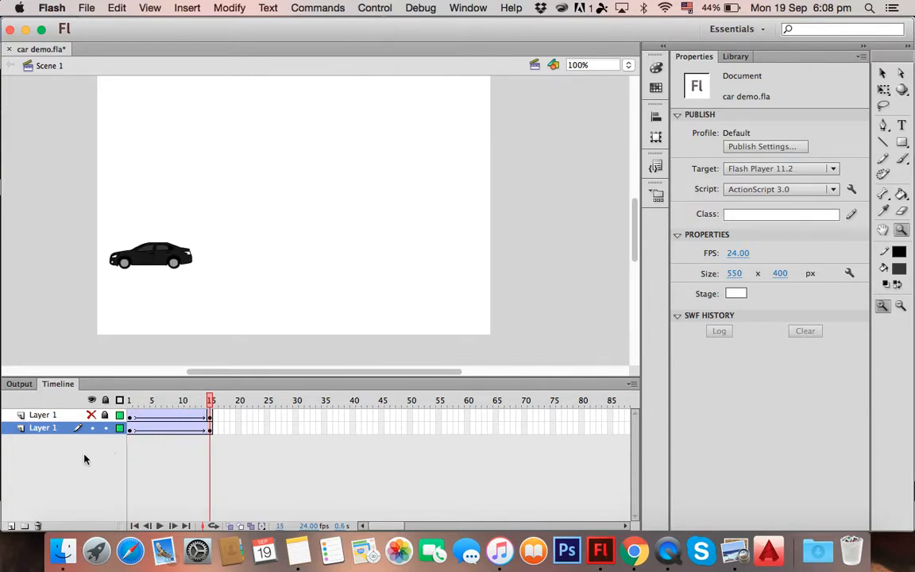
# Reshape the custom ease into a gentle S-curve and play back the car moving left
pyautogui.click(149, 400)
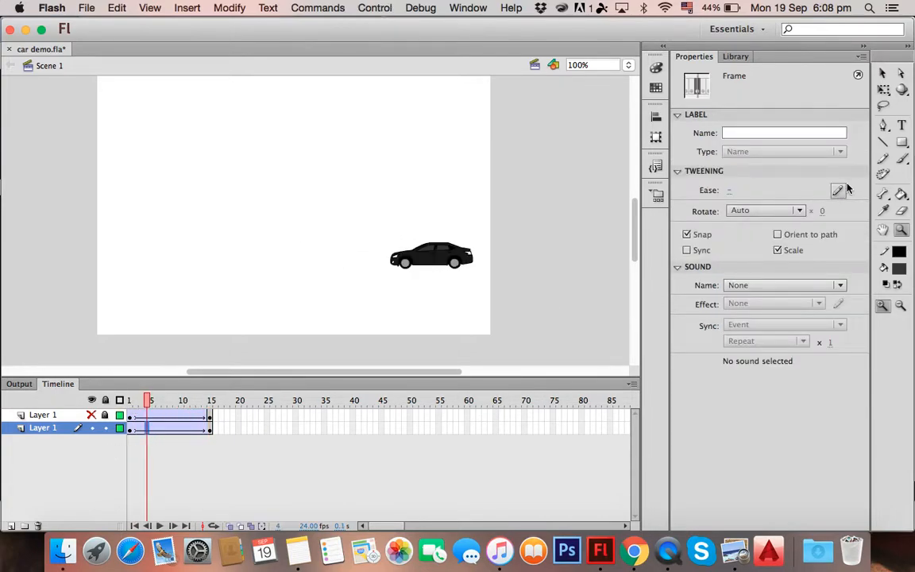
pyautogui.click(837, 190)
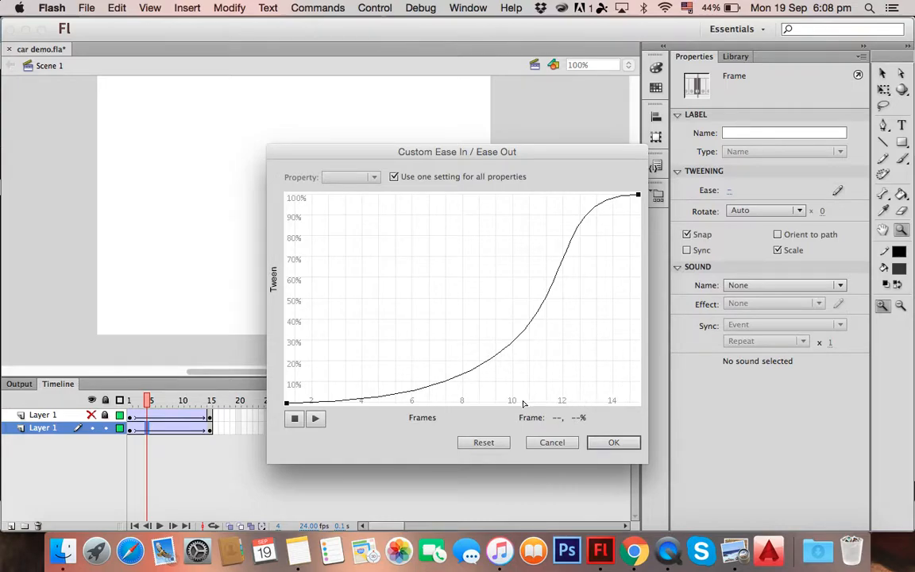
pyautogui.click(638, 403)
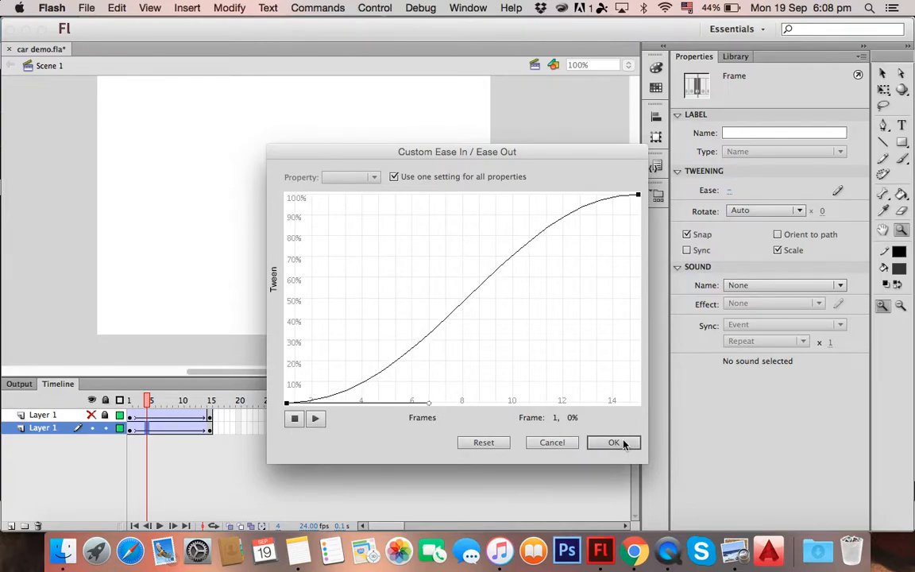
pyautogui.click(613, 442)
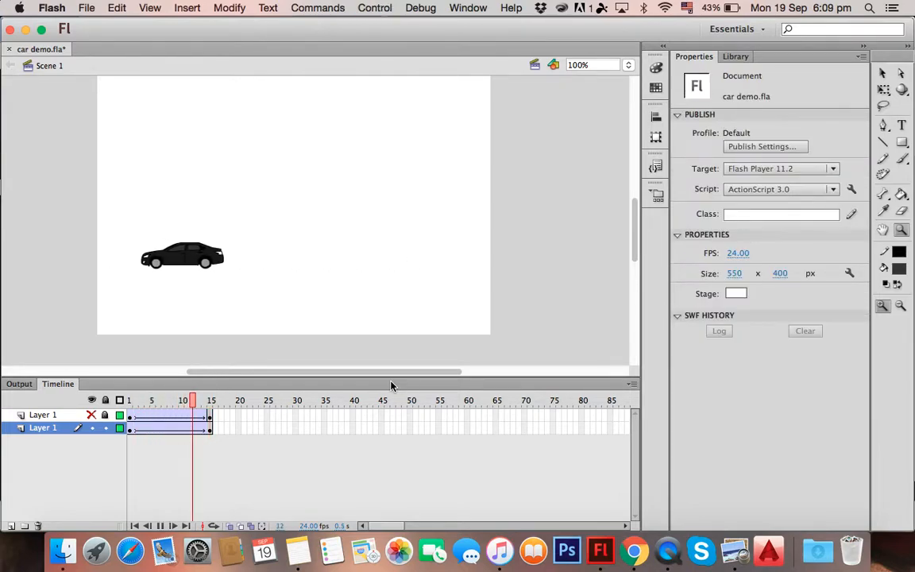
pyautogui.click(165, 400)
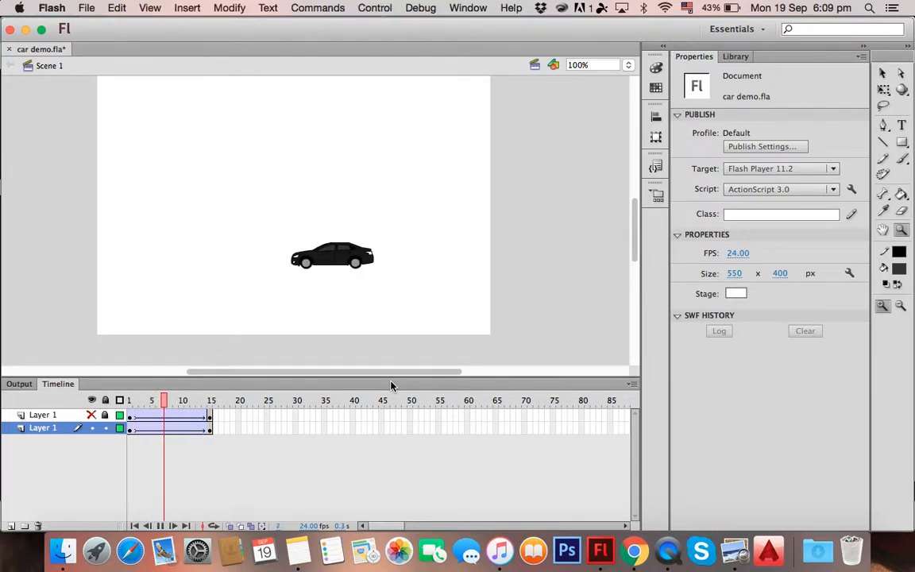
pyautogui.click(211, 399)
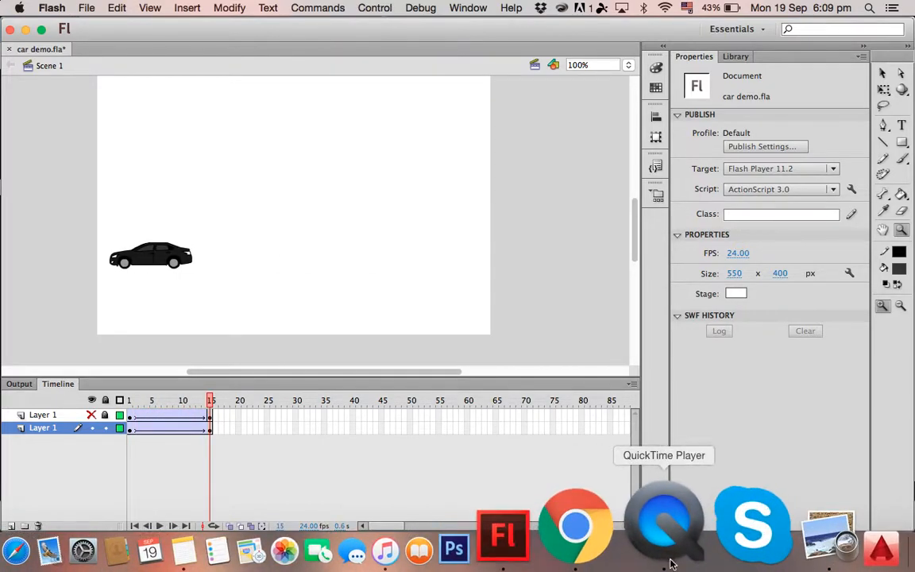